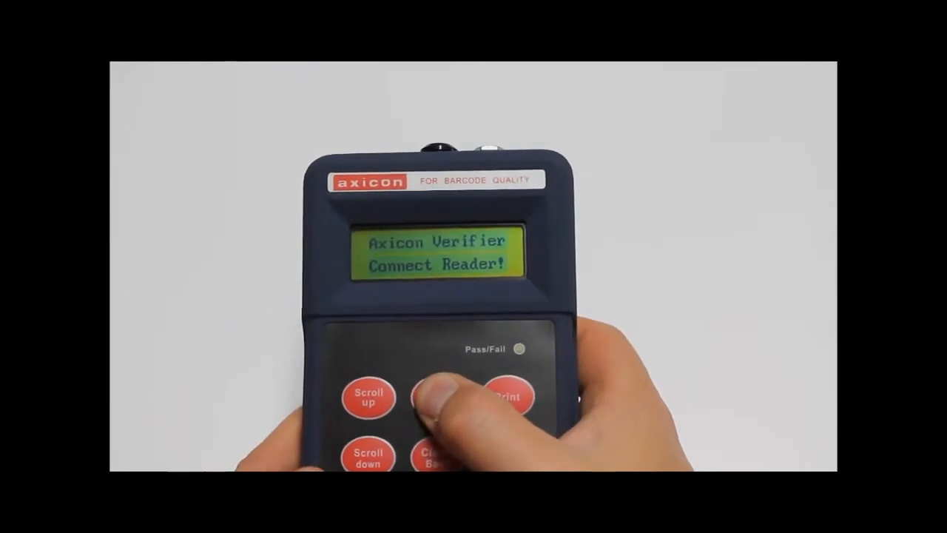
Enter the handheld unit's setup menu, landing on the Average No setting at 3.
{"action": "left_click", "coordinate": [438, 396]}
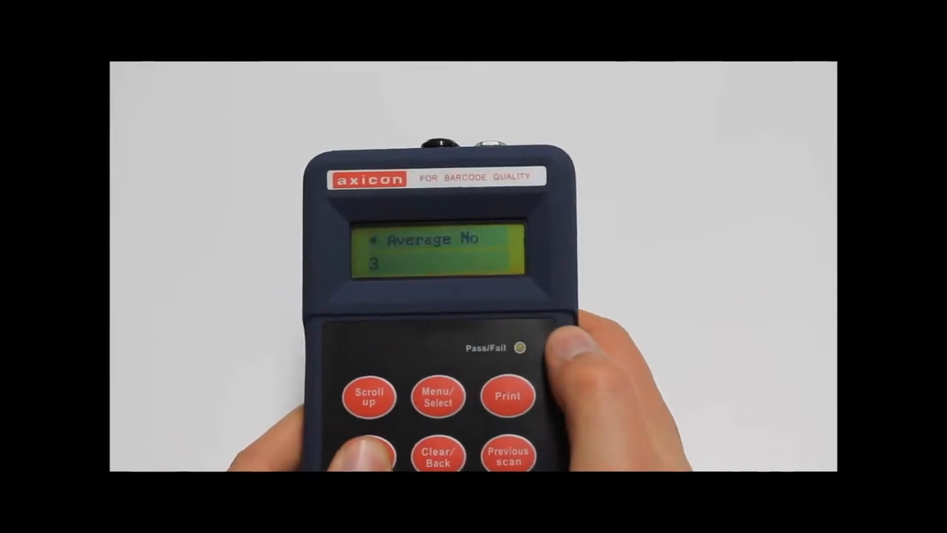